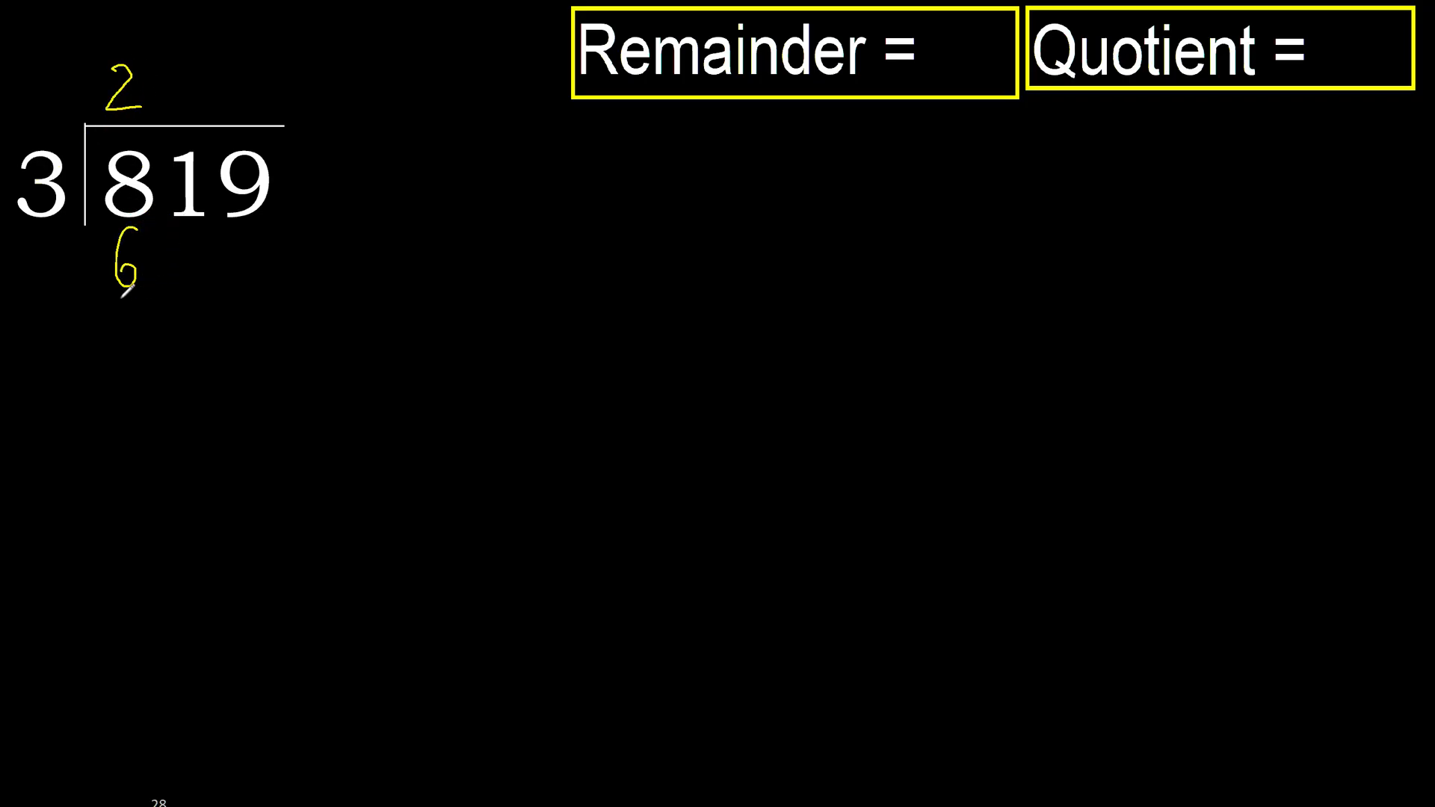
Draw the subtraction line under the 6 and write the quotient digit 7.
{"action": "left_click_drag", "start_coordinate": [105, 293], "coordinate": [156, 293]}
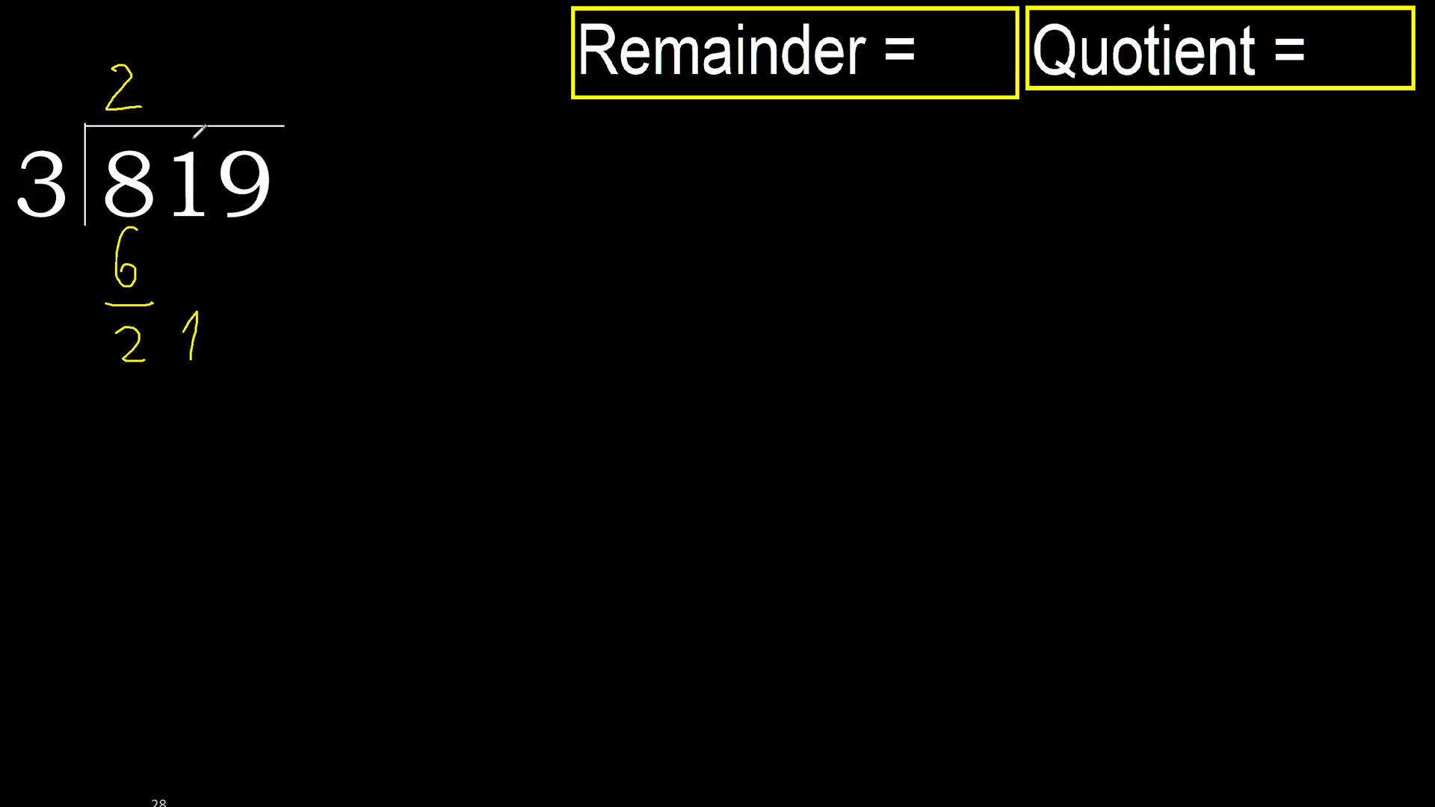
{"action": "type", "text": "7"}
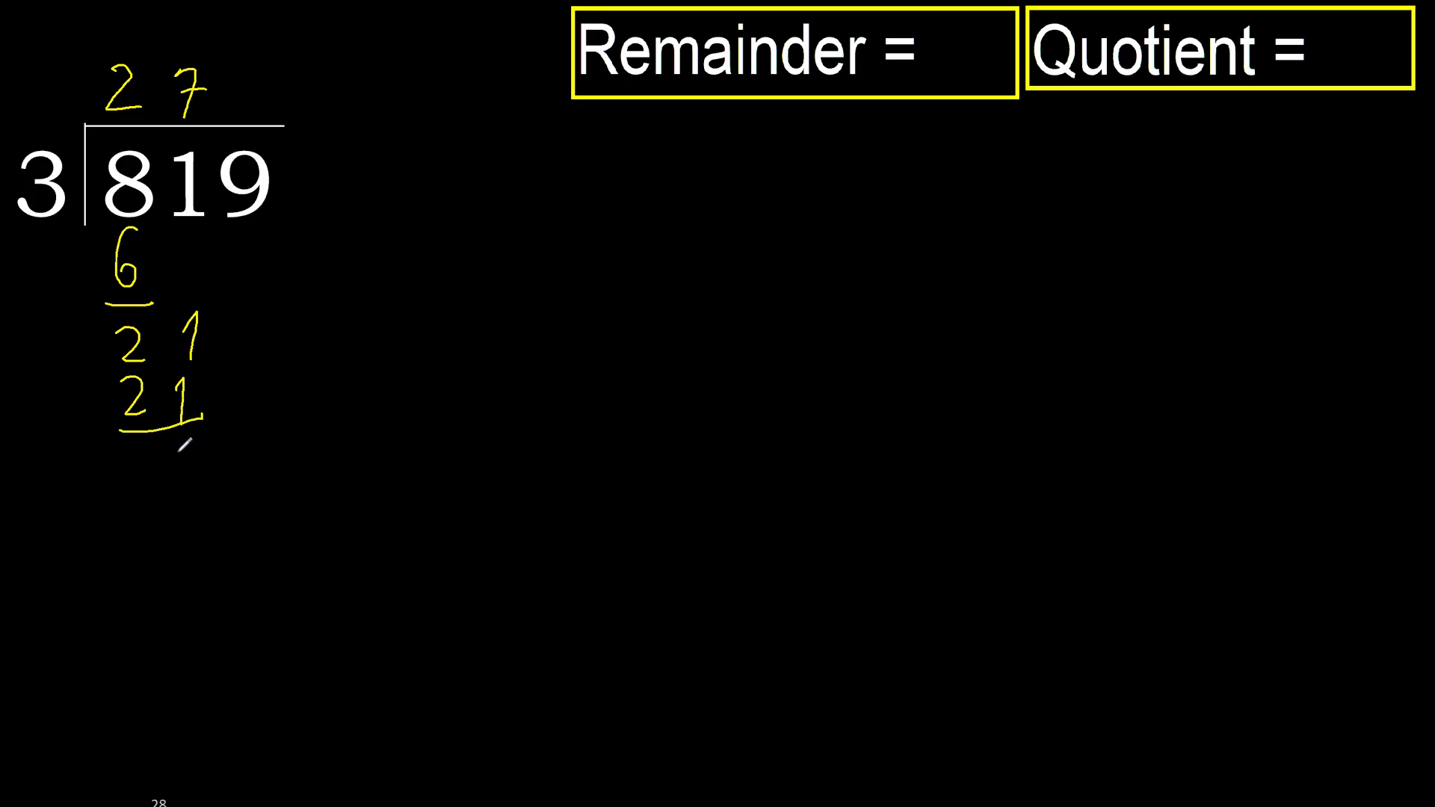
Bring down the 9 beside the scribbled-out 0, leaving 9 below.
{"action": "type", "text": "09"}
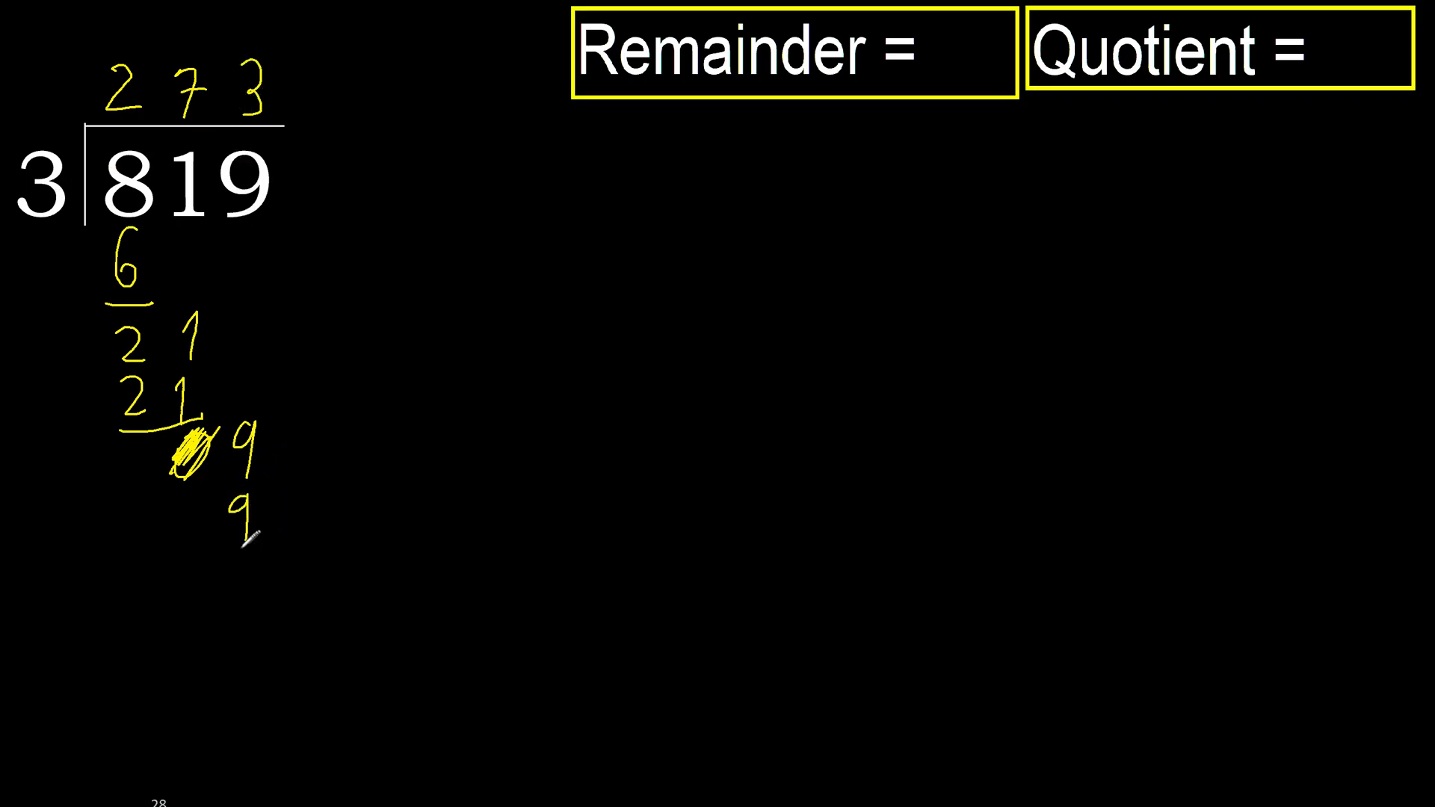
Subtract the lower 9 to leave 0, then write 0 after 'Remainder ='.
{"action": "left_click_drag", "start_coordinate": [224, 562], "coordinate": [270, 563]}
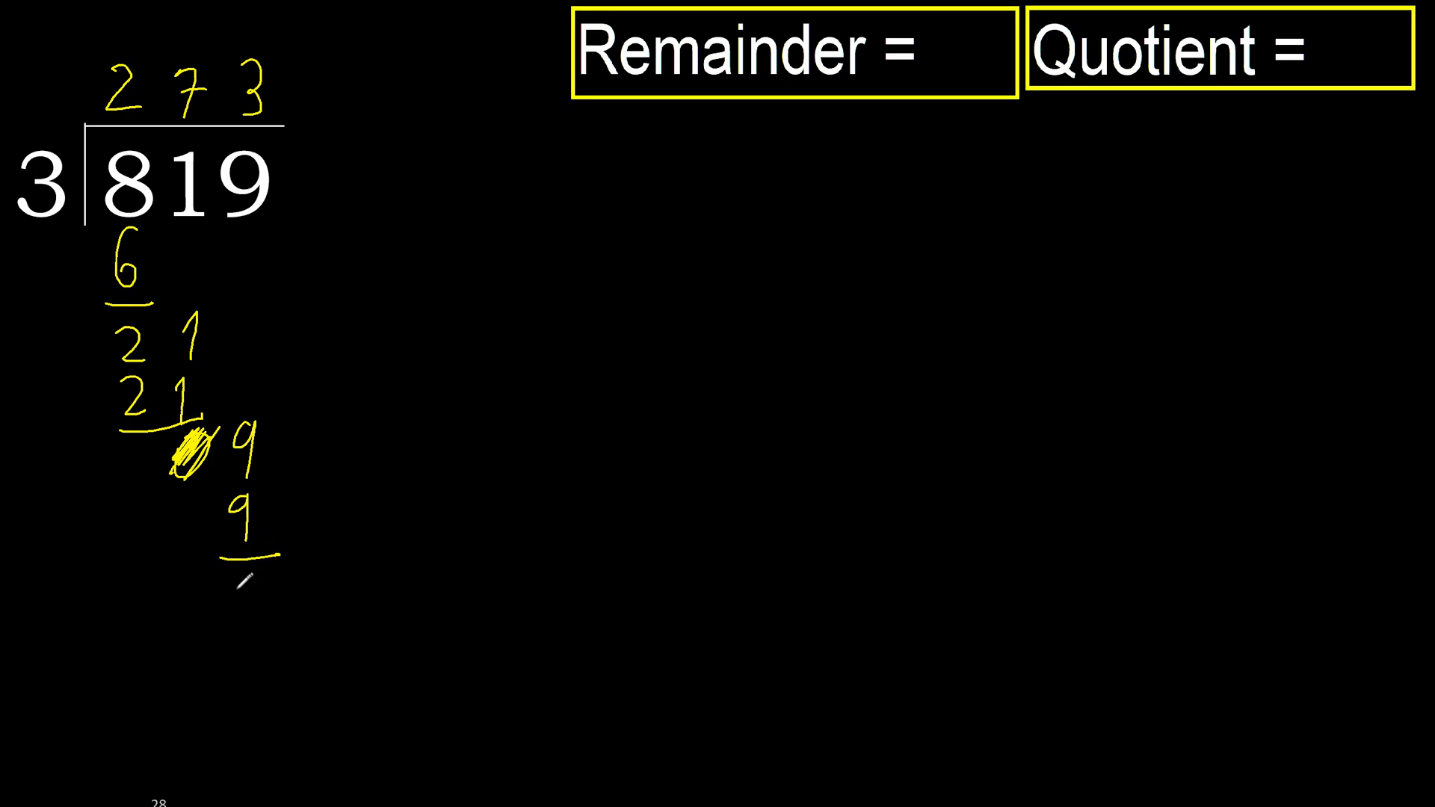
{"action": "type", "text": "0"}
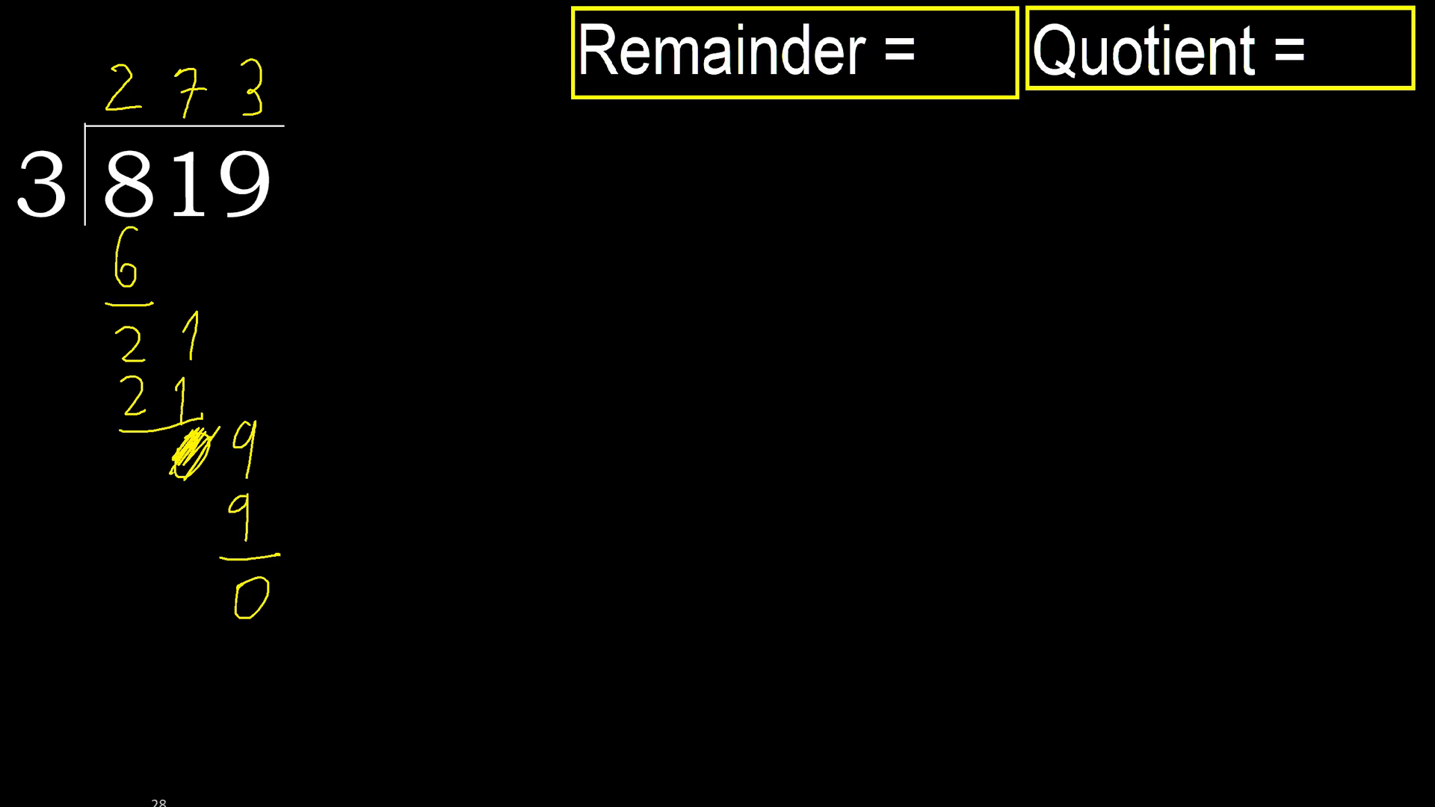
{"action": "left_click_drag", "start_coordinate": [302, 586], "coordinate": [925, 106]}
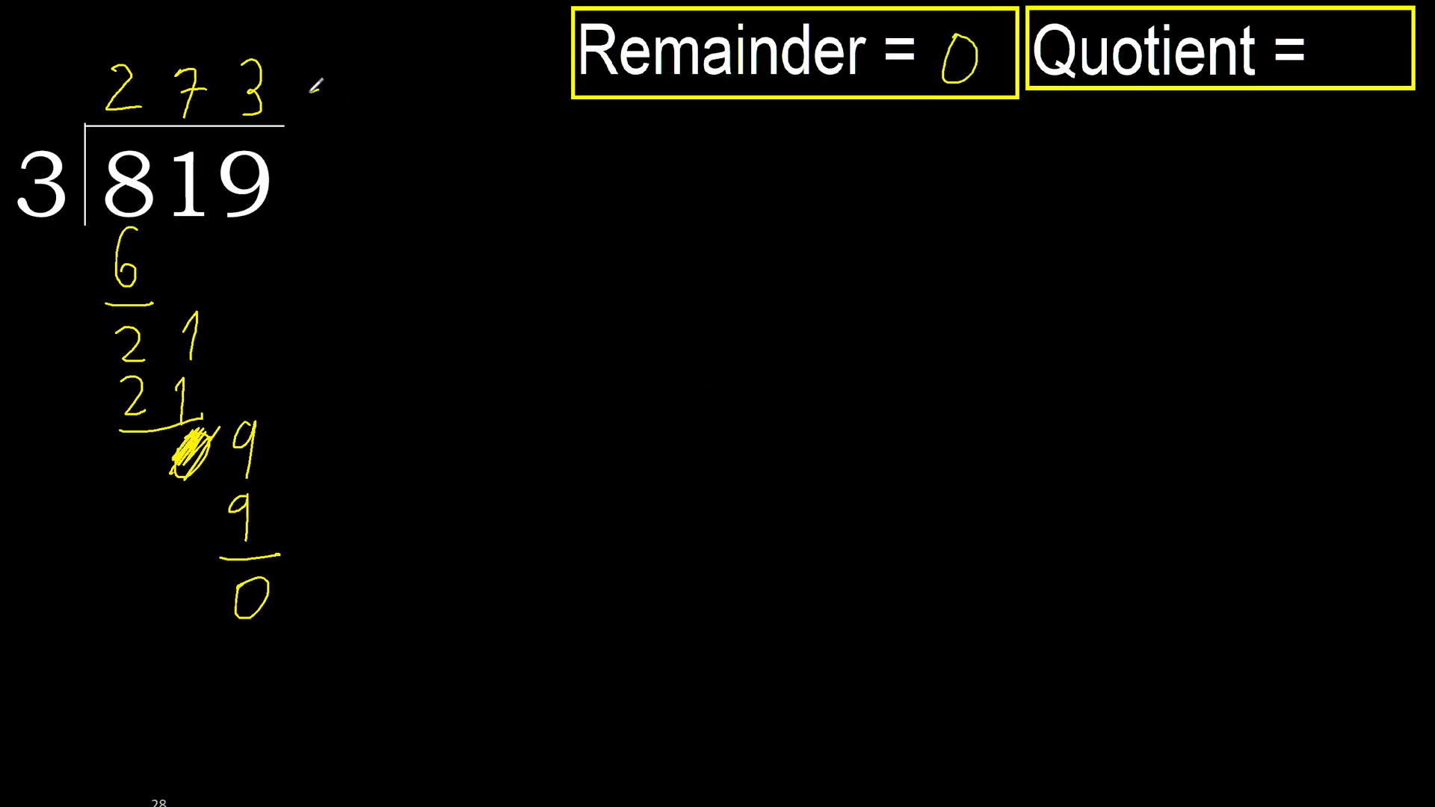
Handwrite 273 after 'Quotient =' in the yellow box.
{"action": "type", "text": "2"}
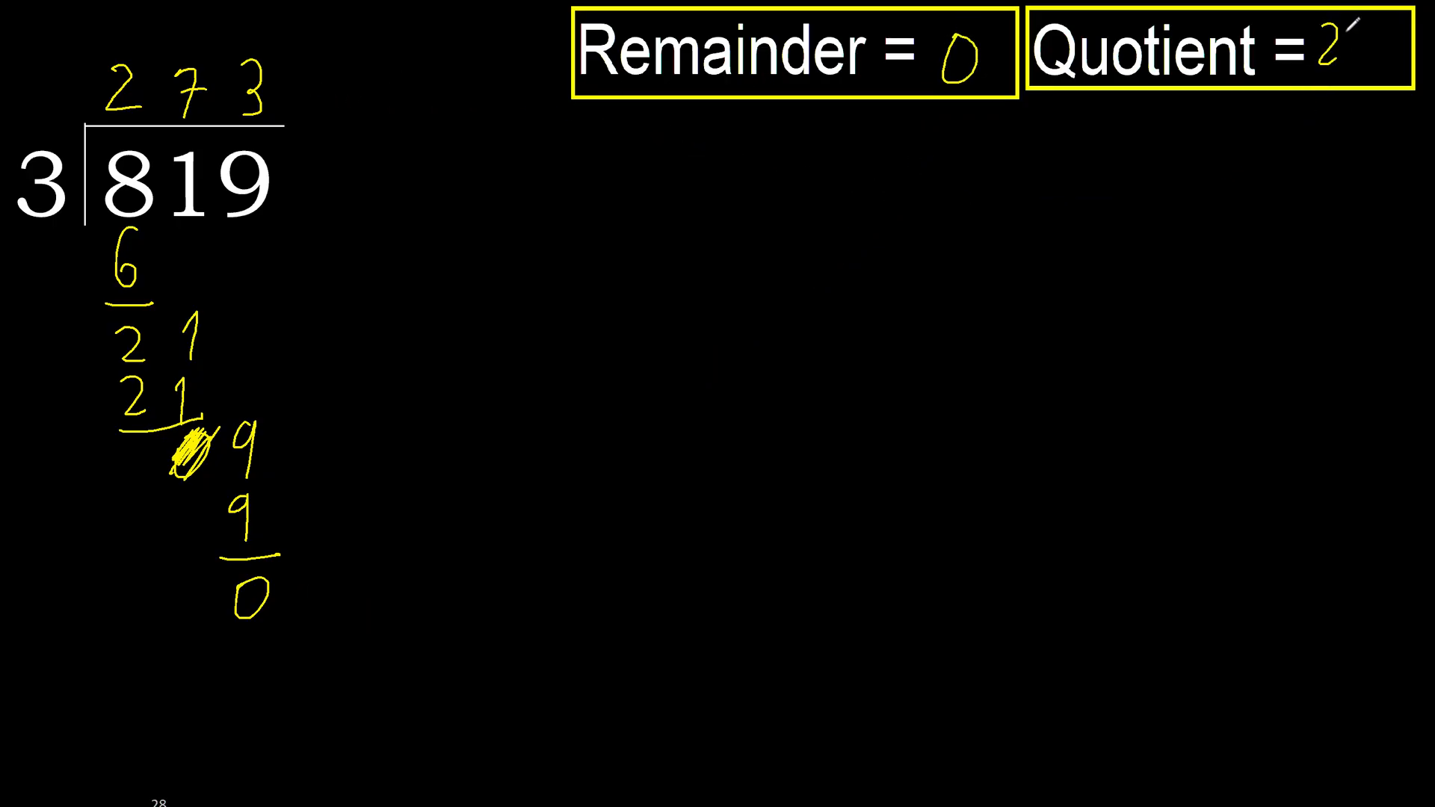
{"action": "type", "text": "73"}
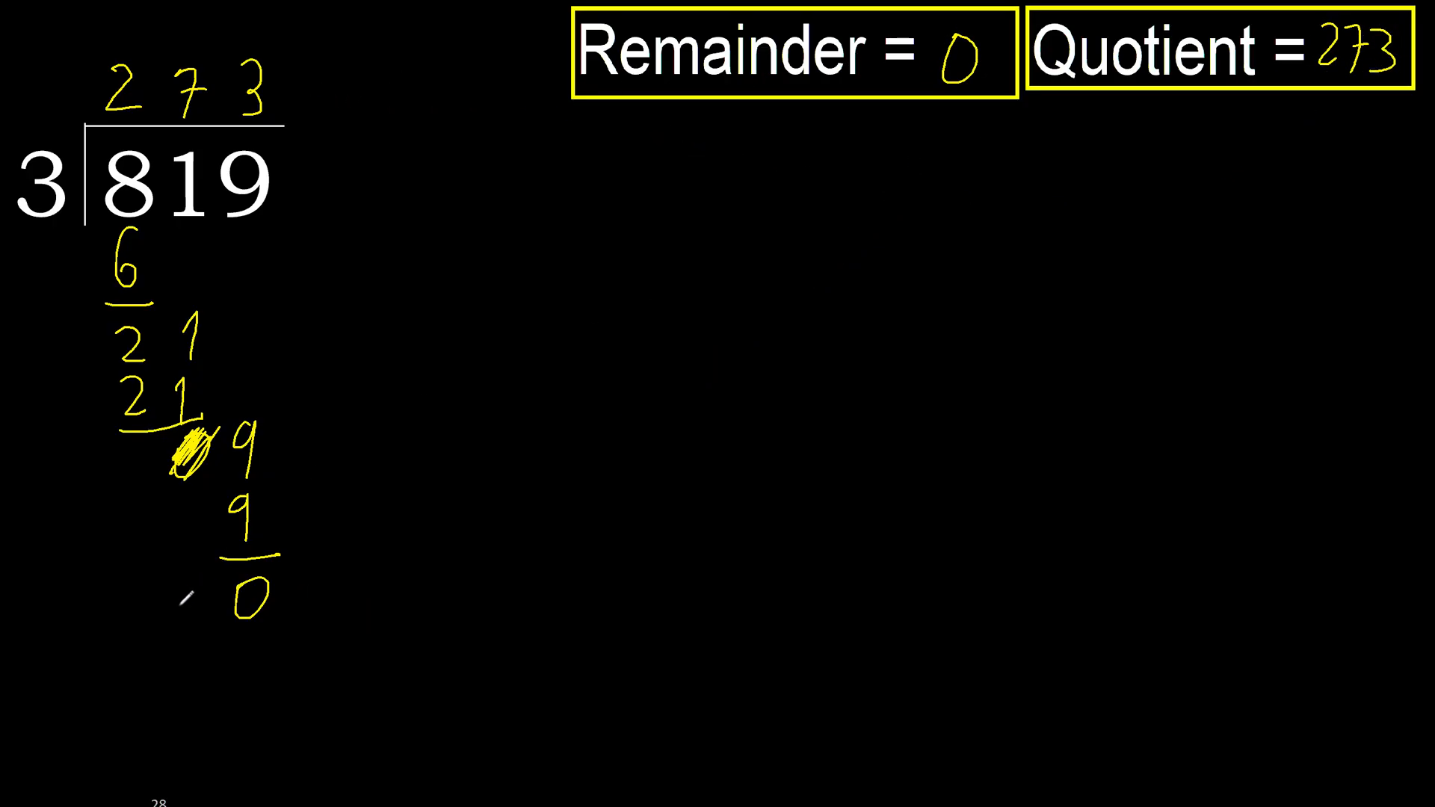